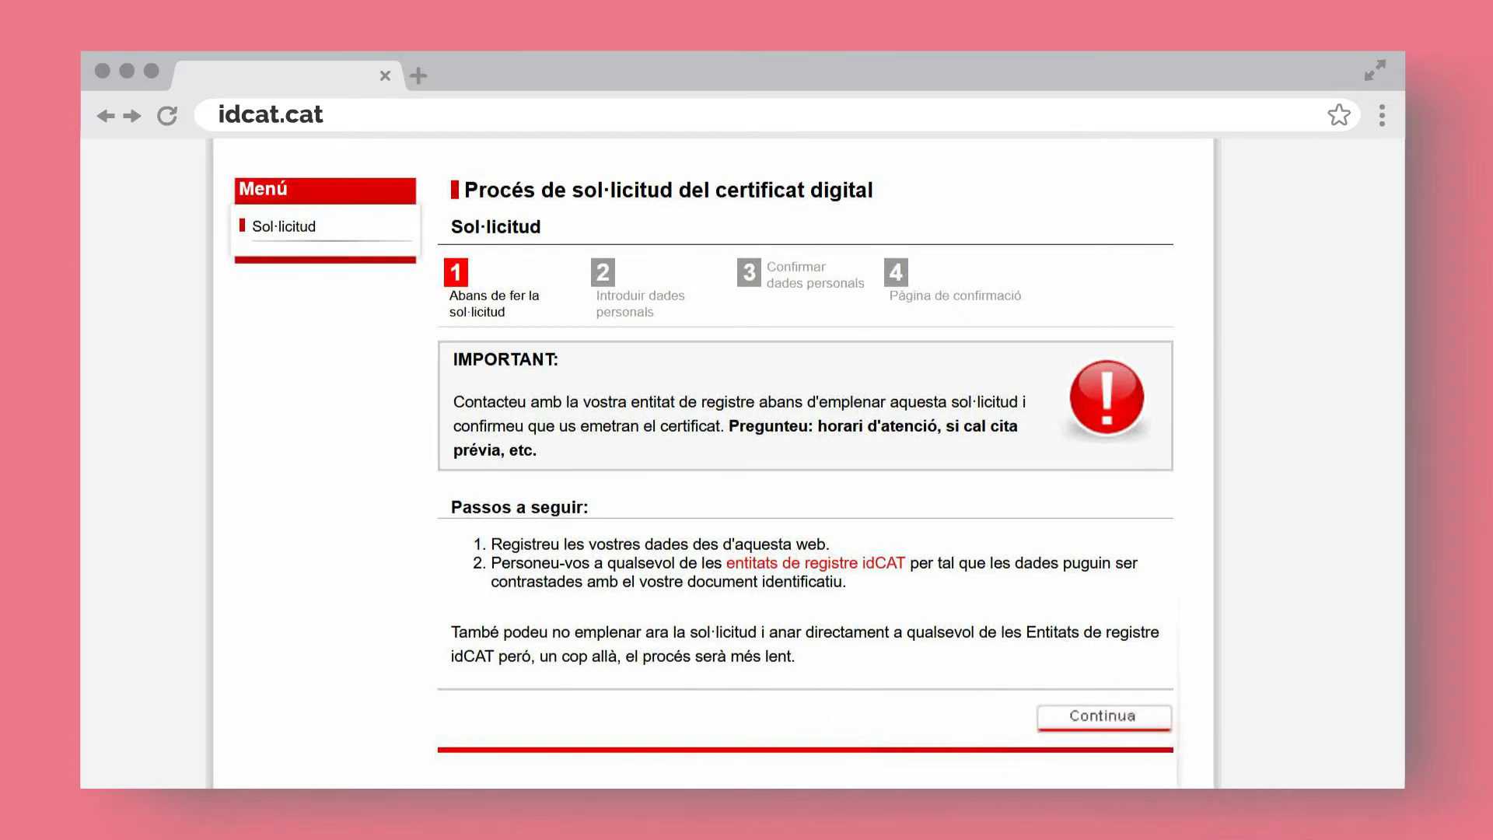
Continue past the step 1 notice to the 'Introduir dades personals' form.
click(1103, 716)
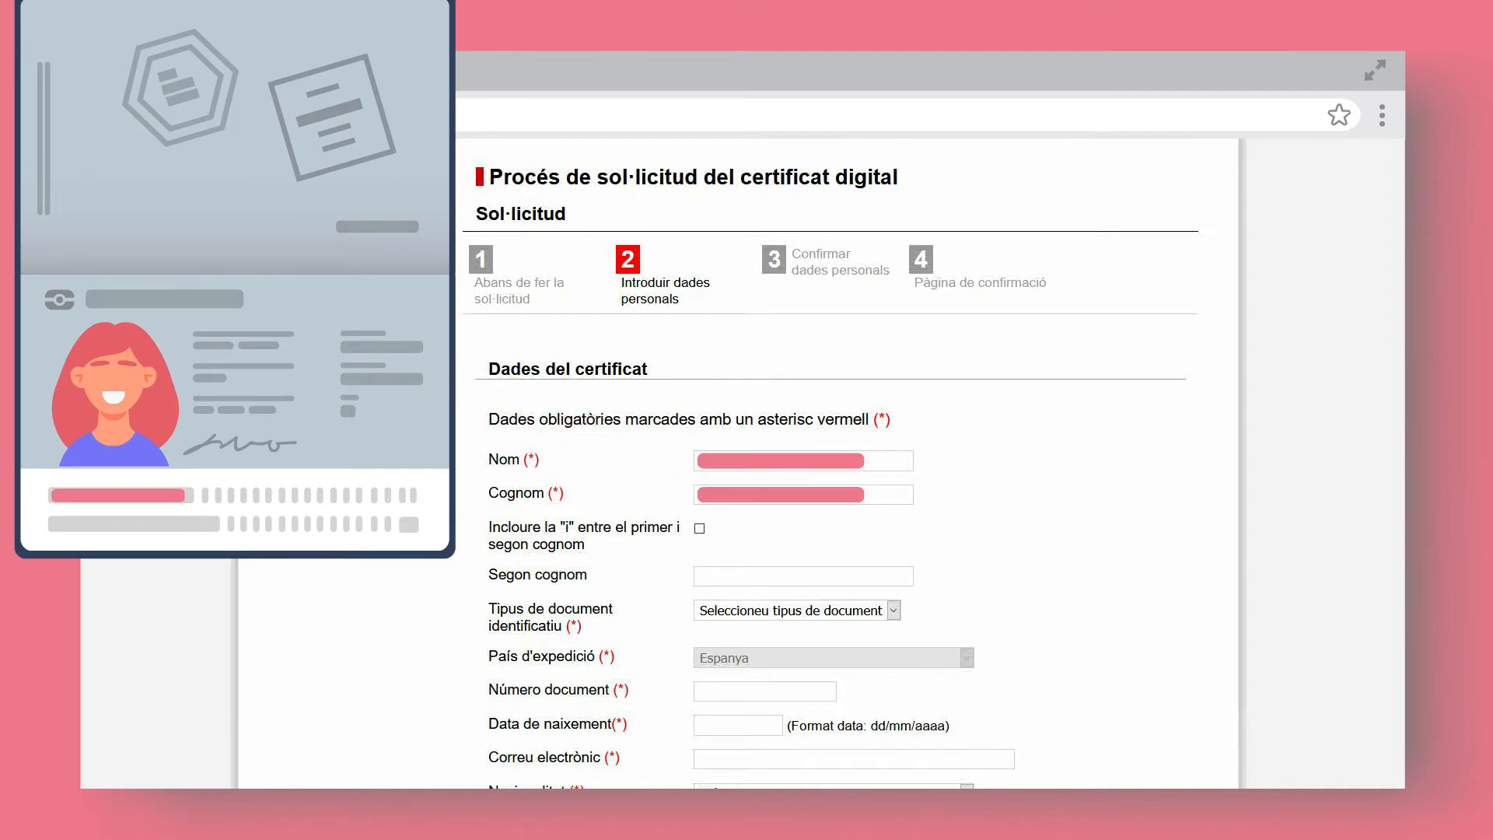
Confirm the filled-in personal and security details and request the certificate, reaching the 'Enhorabona!' page.
scroll(down, 3)
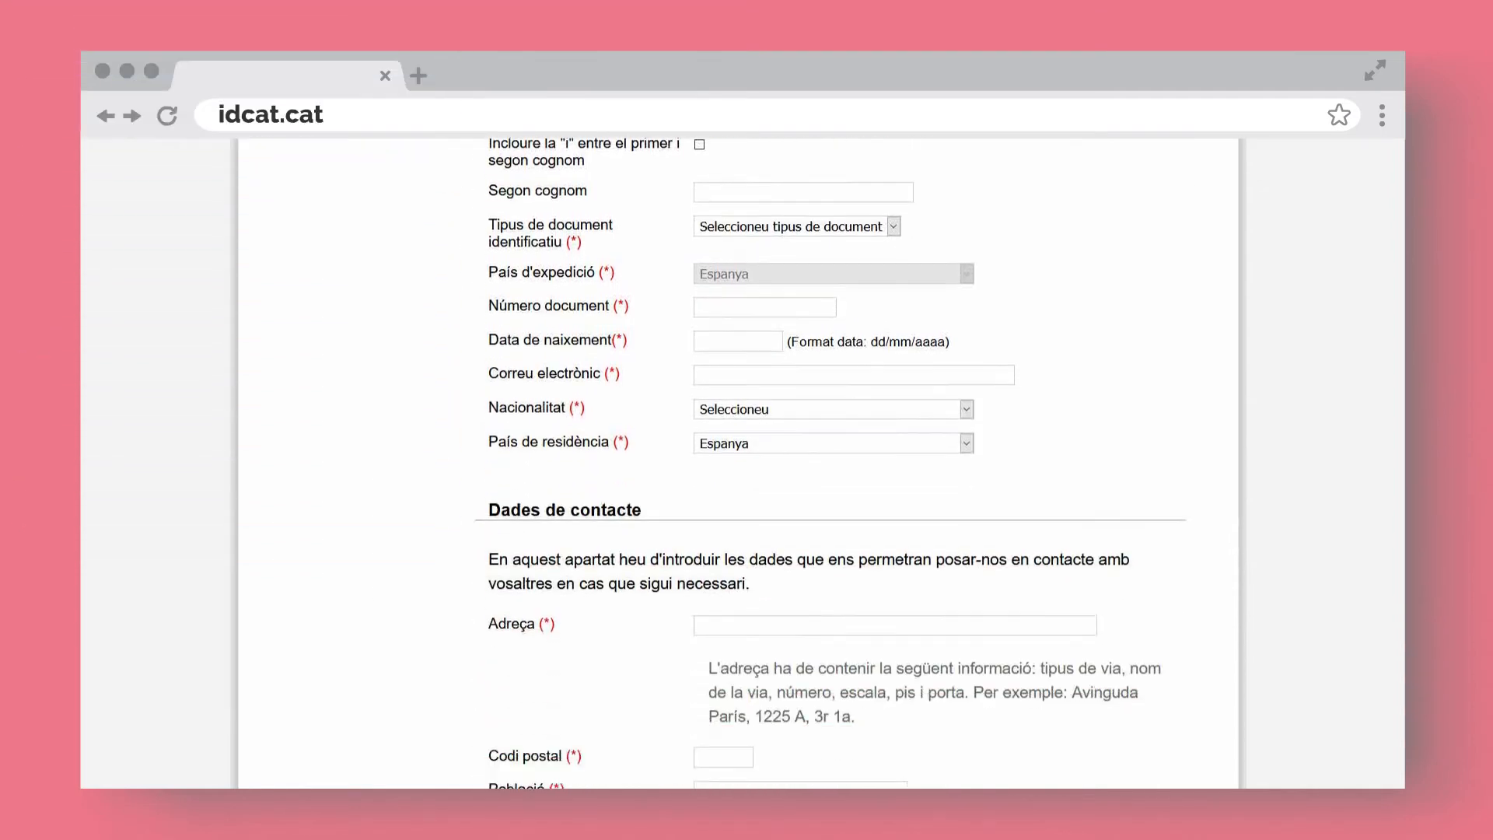
scroll(down, 3)
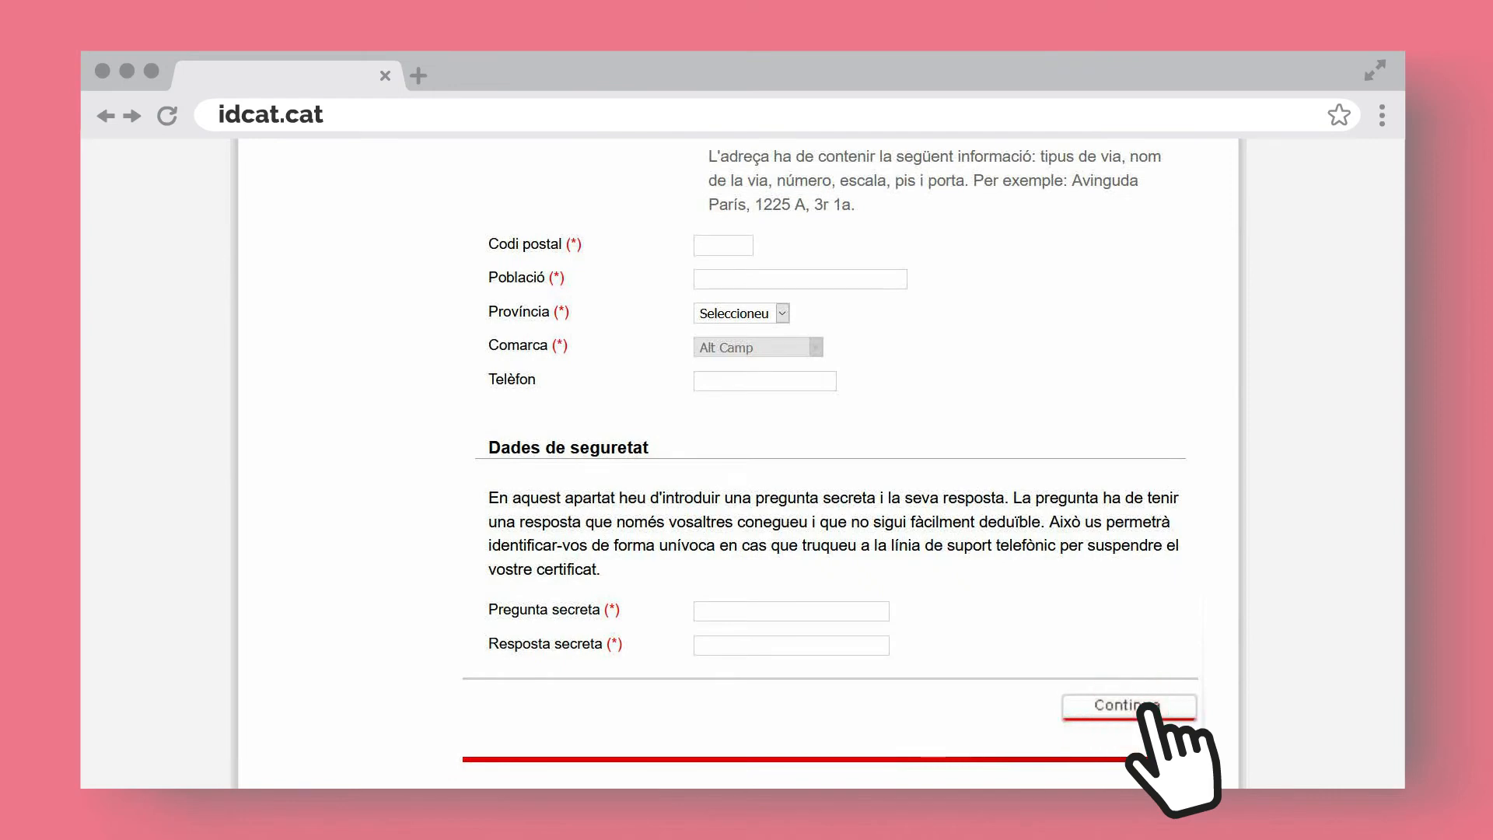
click(1127, 705)
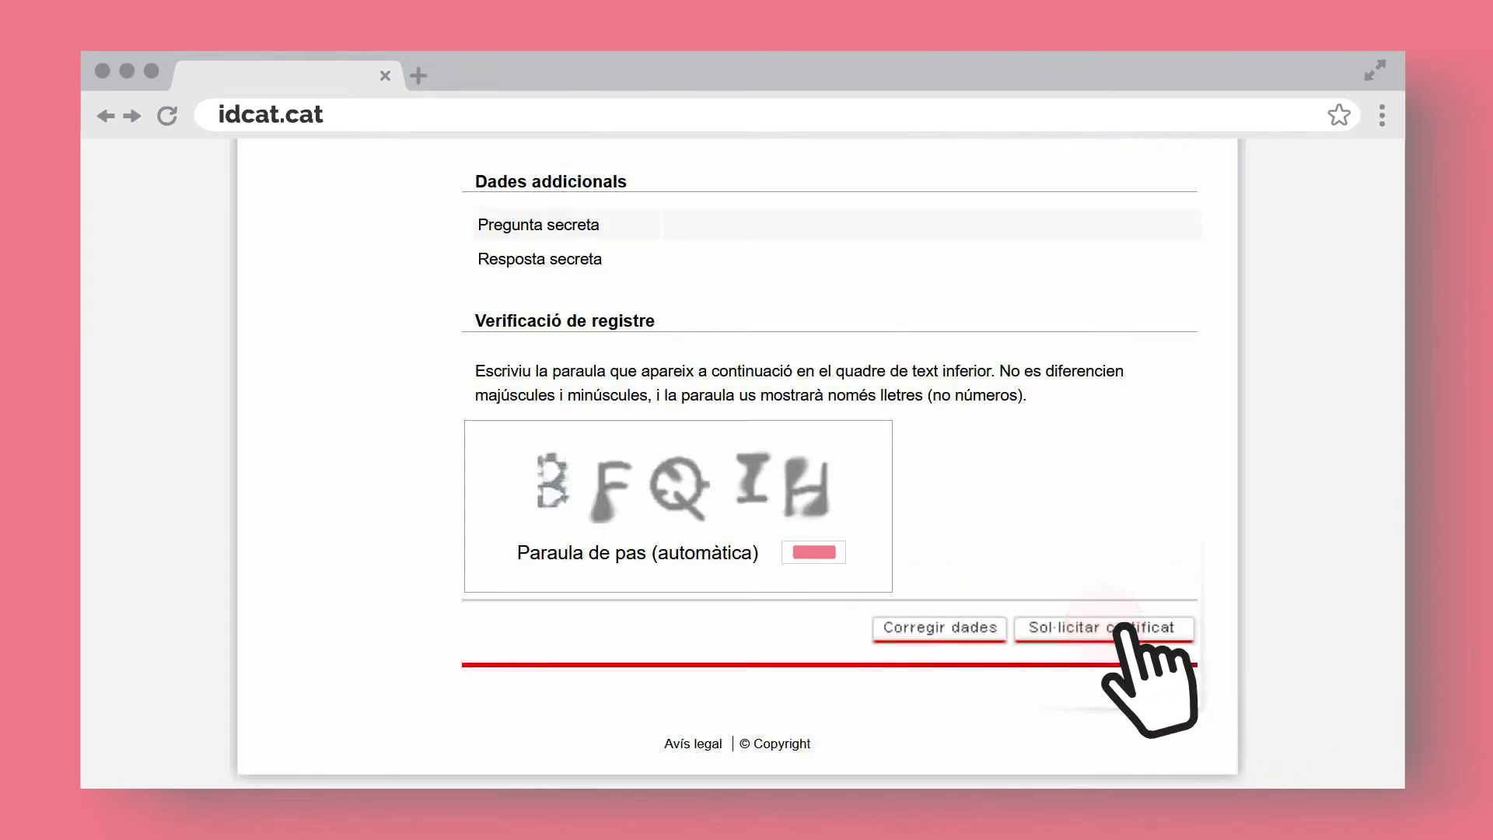
click(1101, 628)
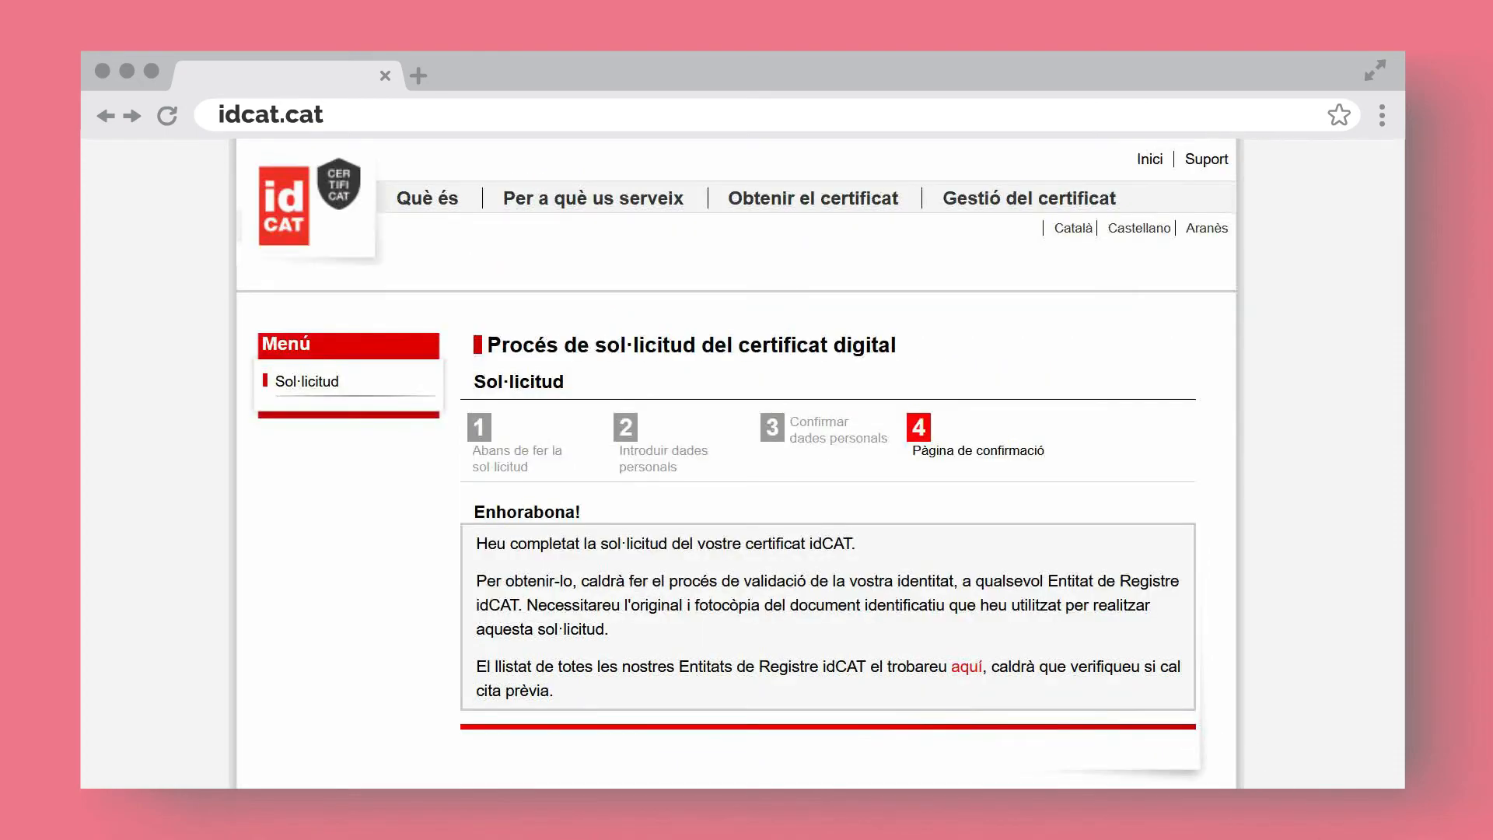